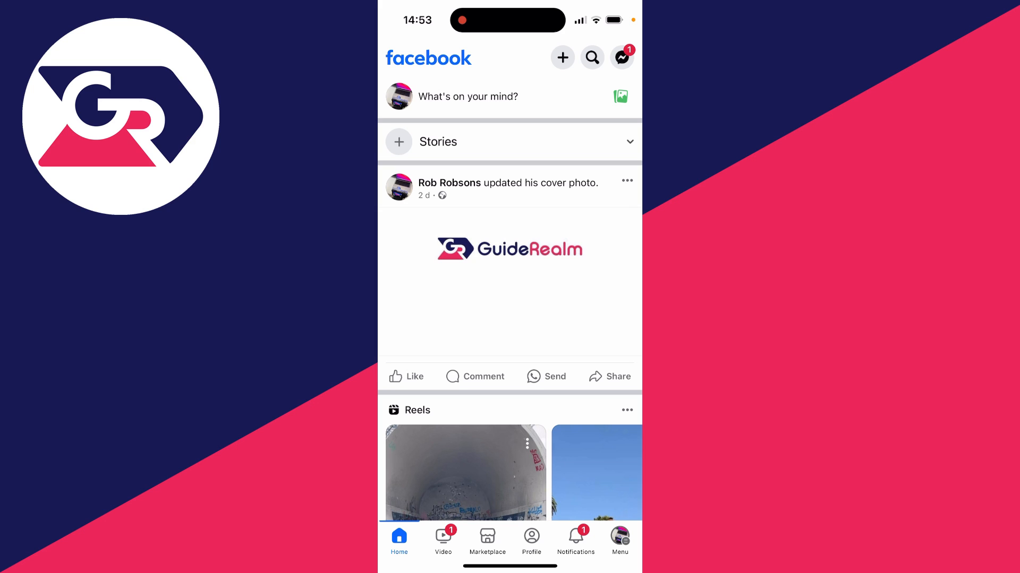
# - Go from the Facebook menu into account settings to reach Accounts Centre
pyautogui.click(620, 537)
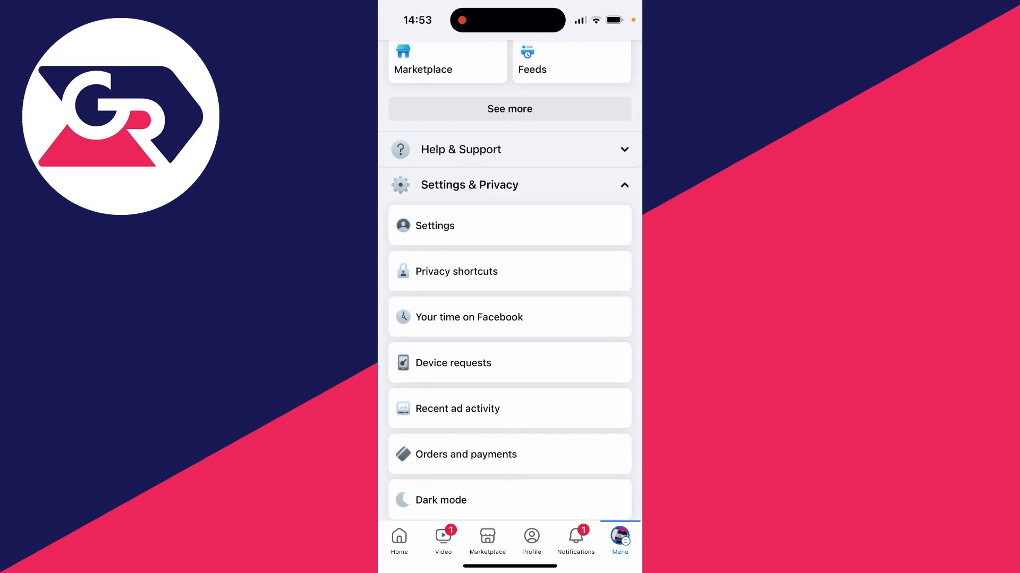
pyautogui.click(435, 225)
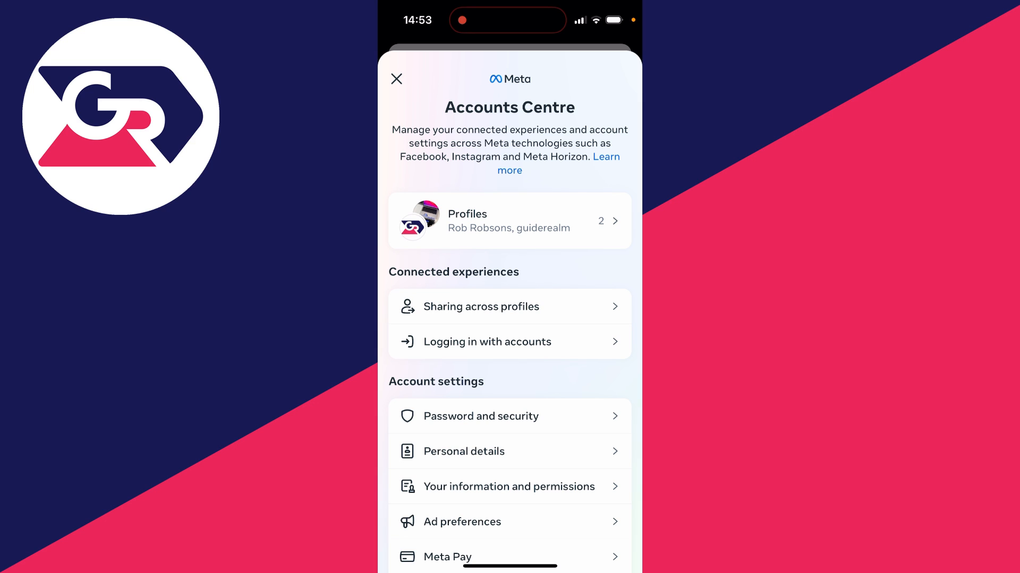
# - Reach Personal details > Contact info and show the old mobile number's page
pyautogui.scroll(-3)
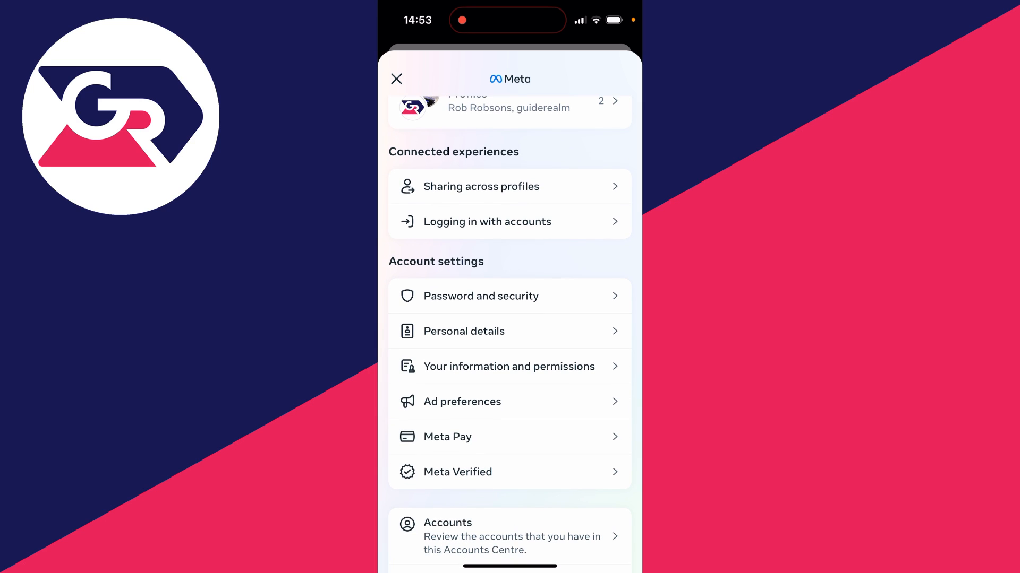
pyautogui.click(463, 332)
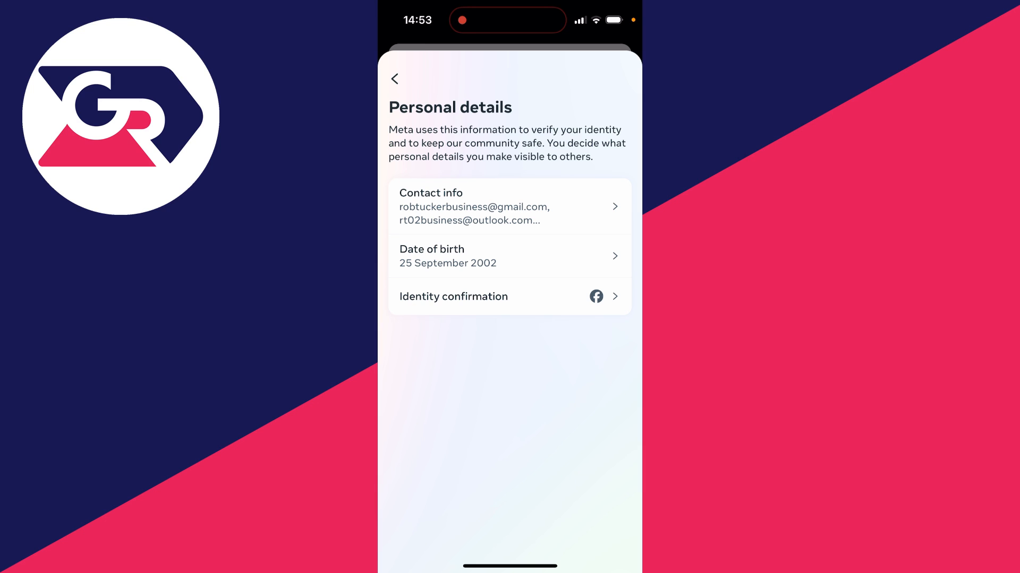
pyautogui.click(509, 206)
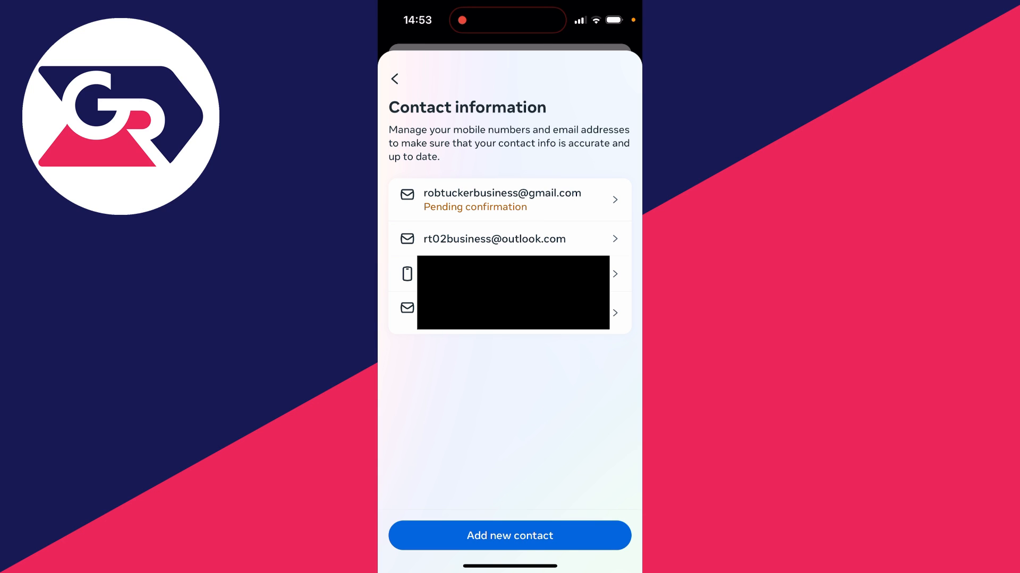
pyautogui.click(508, 274)
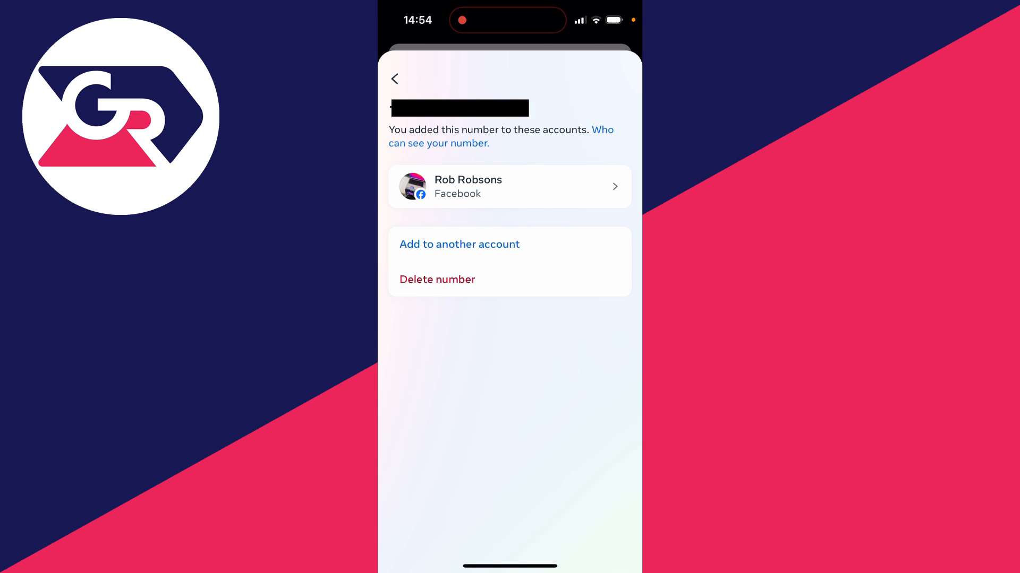
# - Delete the old mobile number, confirm it, and start adding a new contact method
pyautogui.click(437, 280)
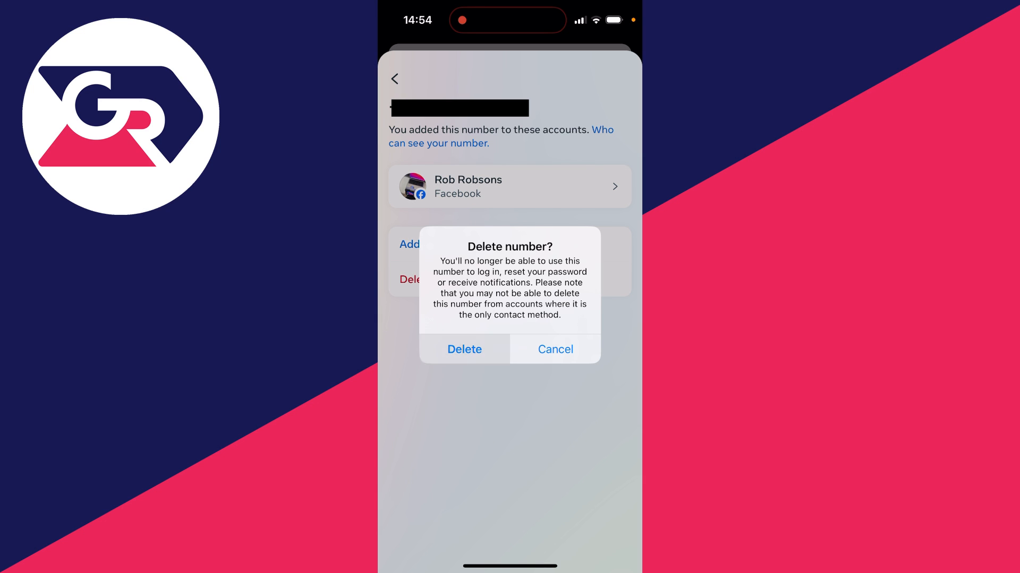
pyautogui.click(464, 348)
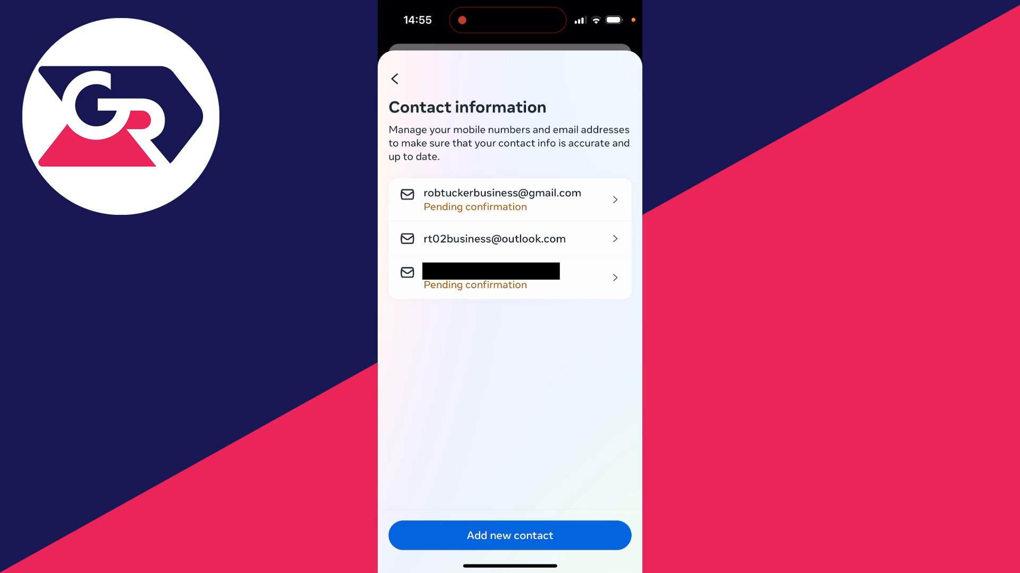
pyautogui.click(510, 535)
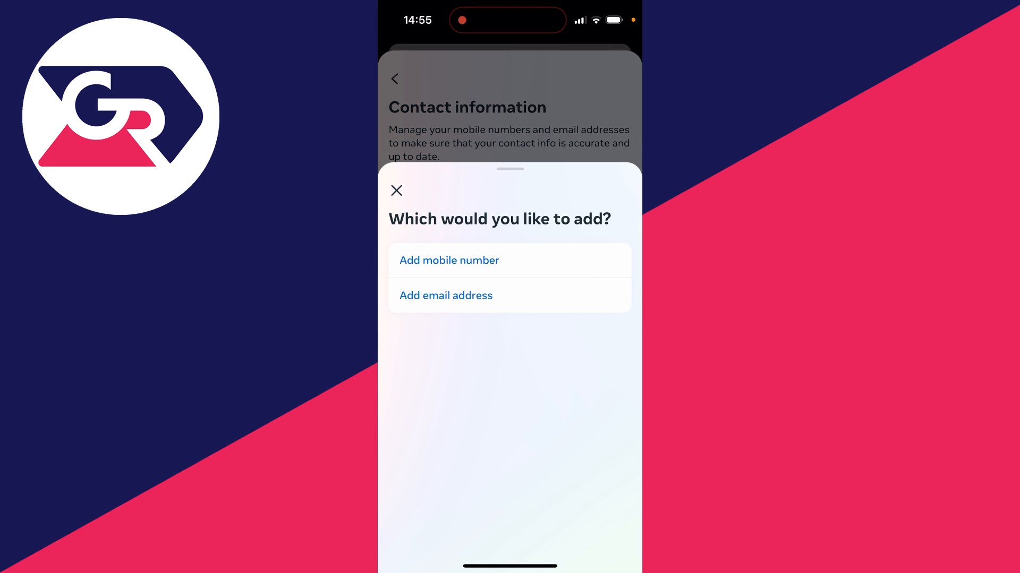
# - Add the new mobile number and confirm it with the texted code
pyautogui.click(448, 260)
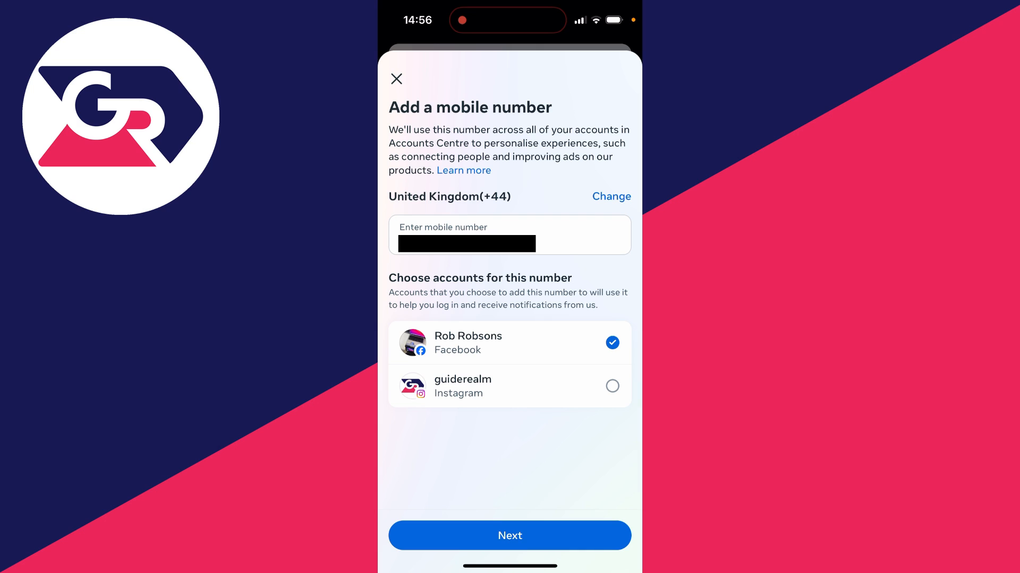
pyautogui.click(509, 535)
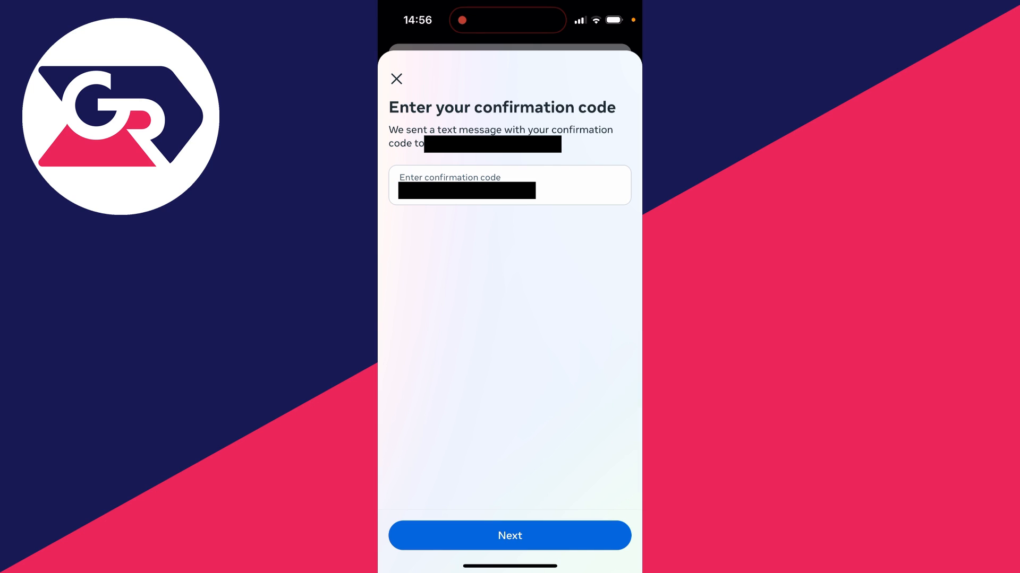
pyautogui.click(510, 535)
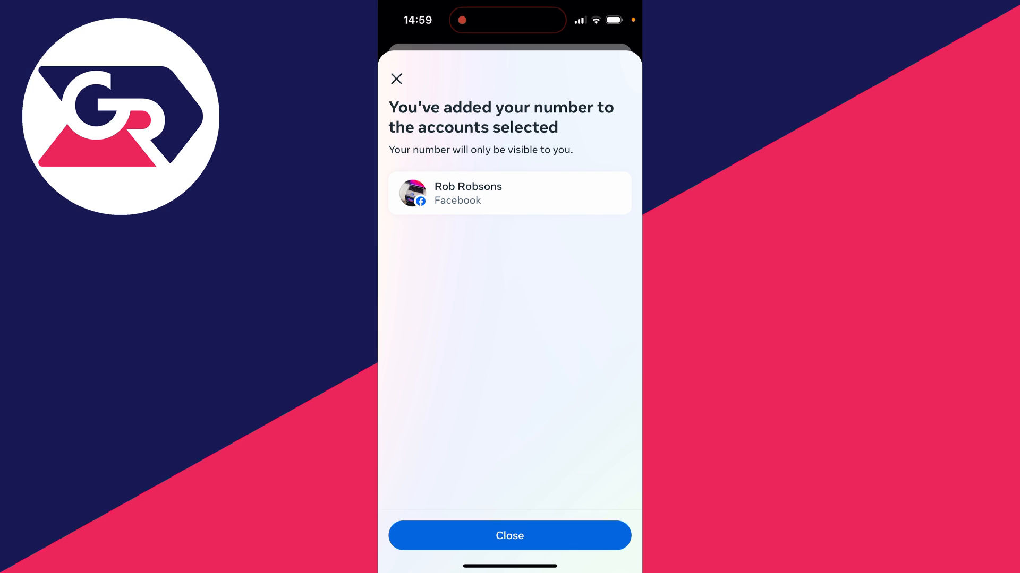